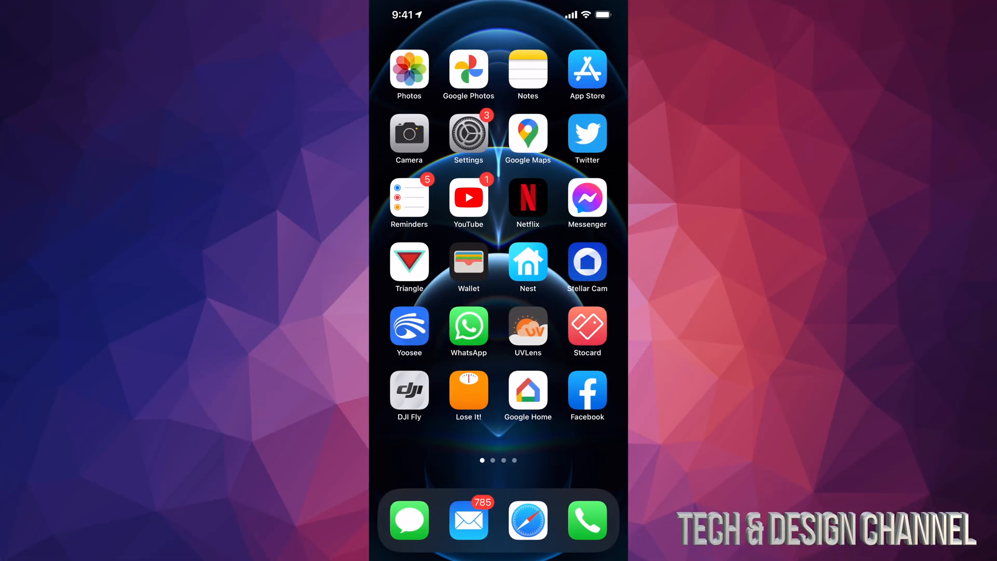
- Launch the Settings app from the iPhone home screen
left_click(467, 134)
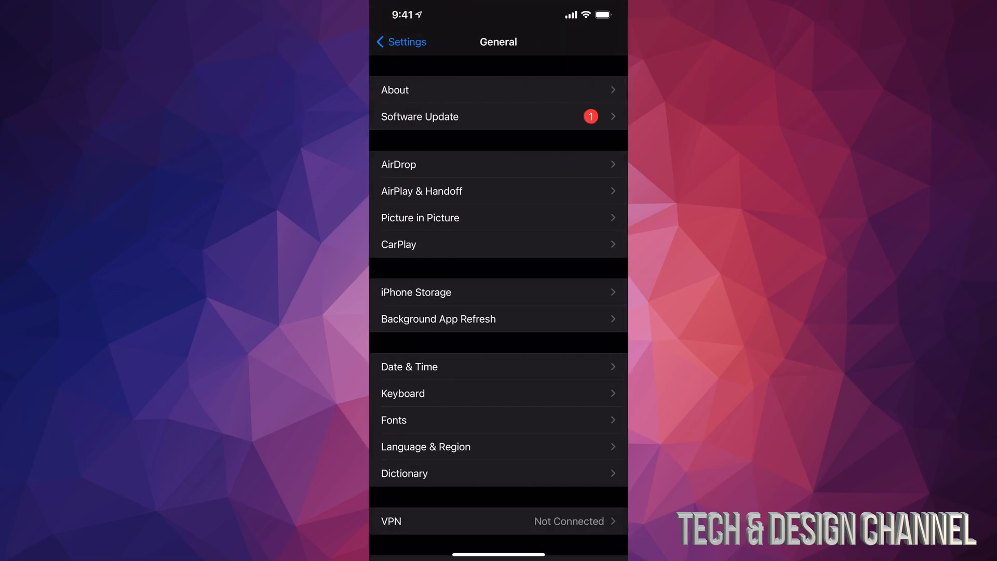
- Open Software Update to view the iOS 14.4.2 security update (203.9 MB)
left_click(498, 116)
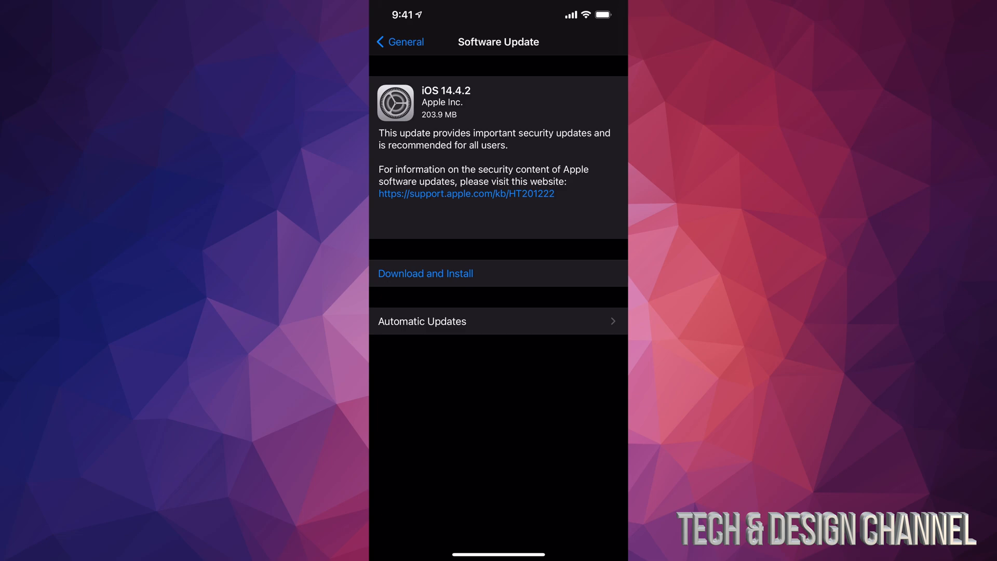
- Download the iOS 14.4.2 update until it shows Downloaded
left_click(424, 274)
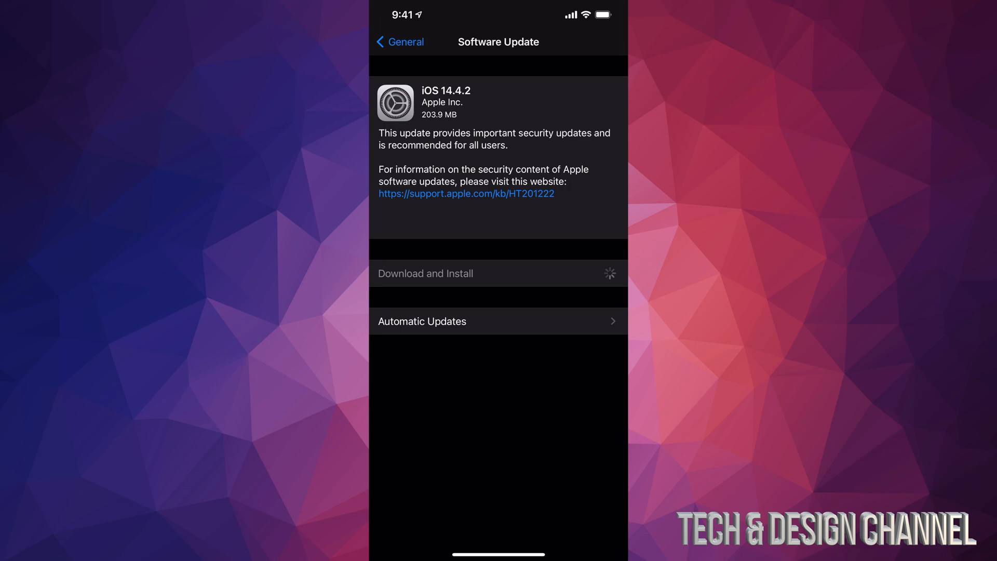
left_click(424, 273)
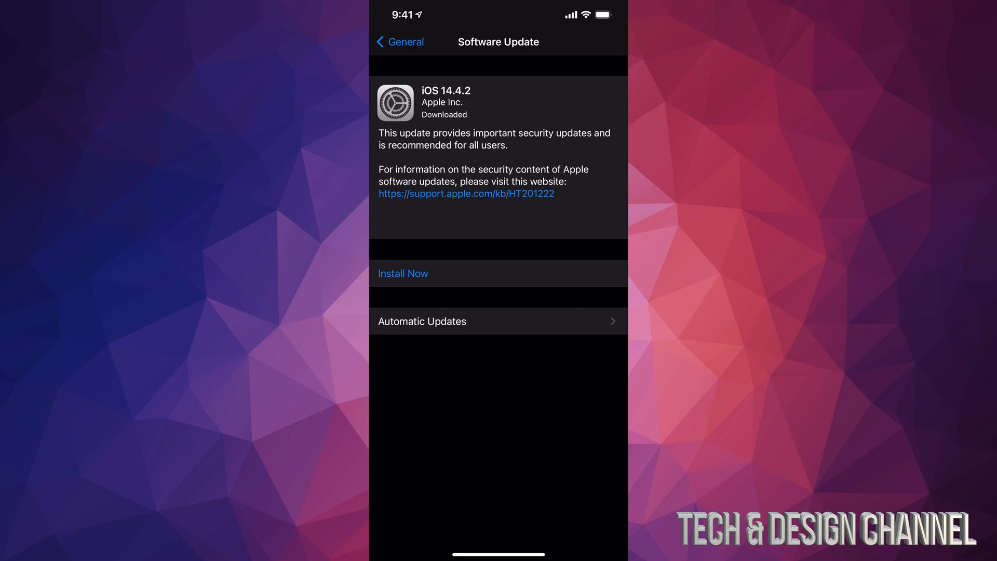
- Install iOS 14.4.2 now and let the iPhone restart to the home screen
left_click(402, 274)
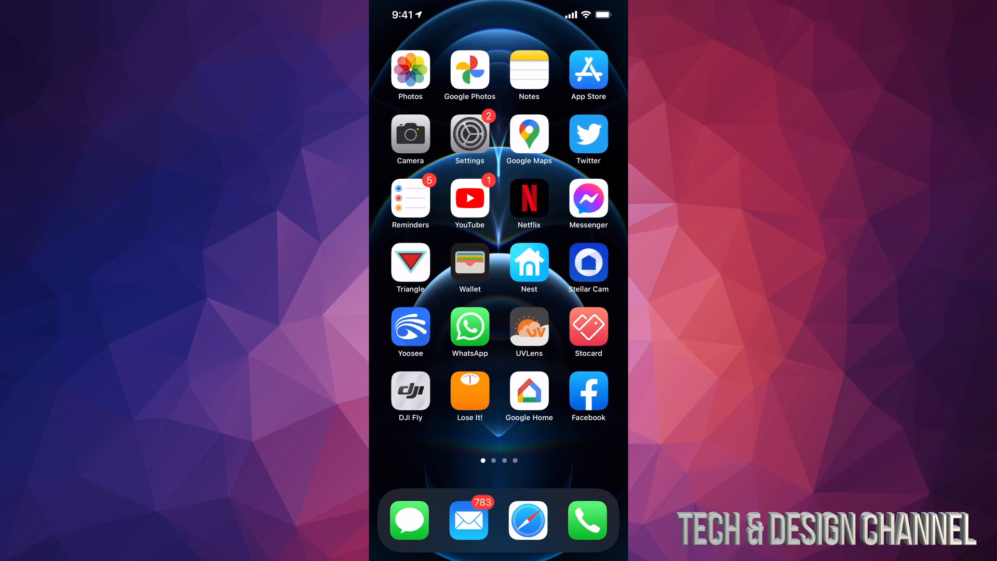
- Reopen Settings > General > Software Update to recheck for updates
left_click(469, 135)
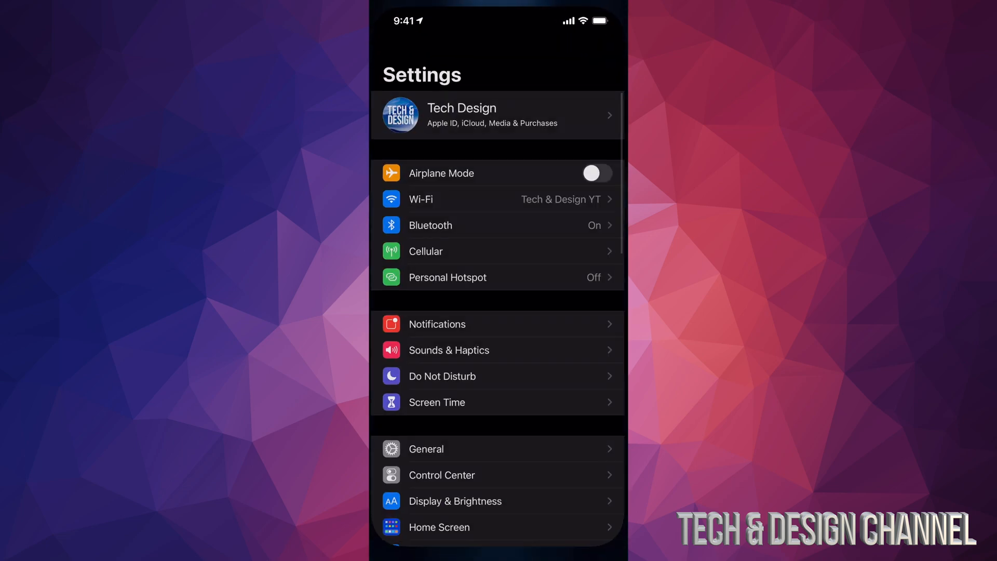
left_click(425, 448)
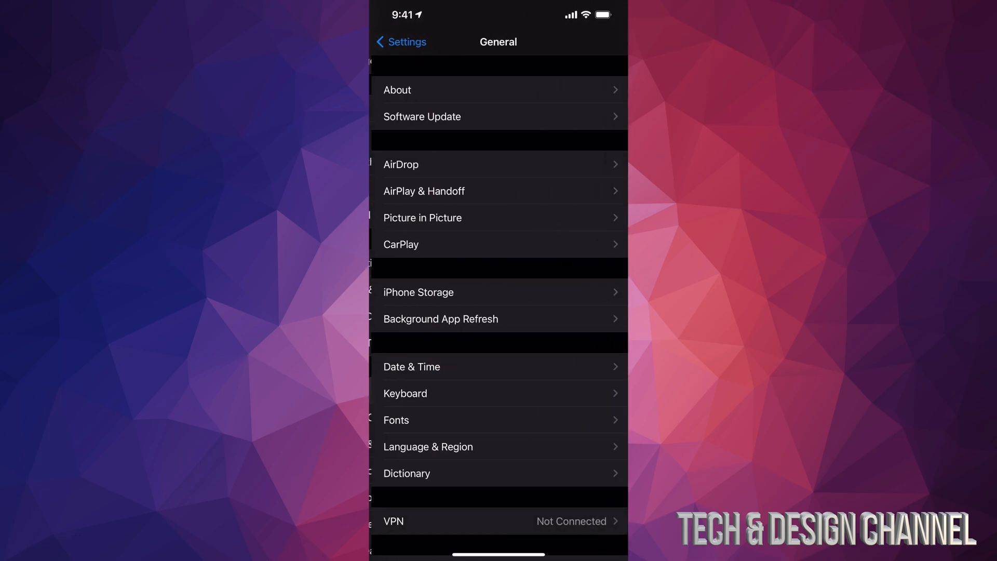
left_click(422, 116)
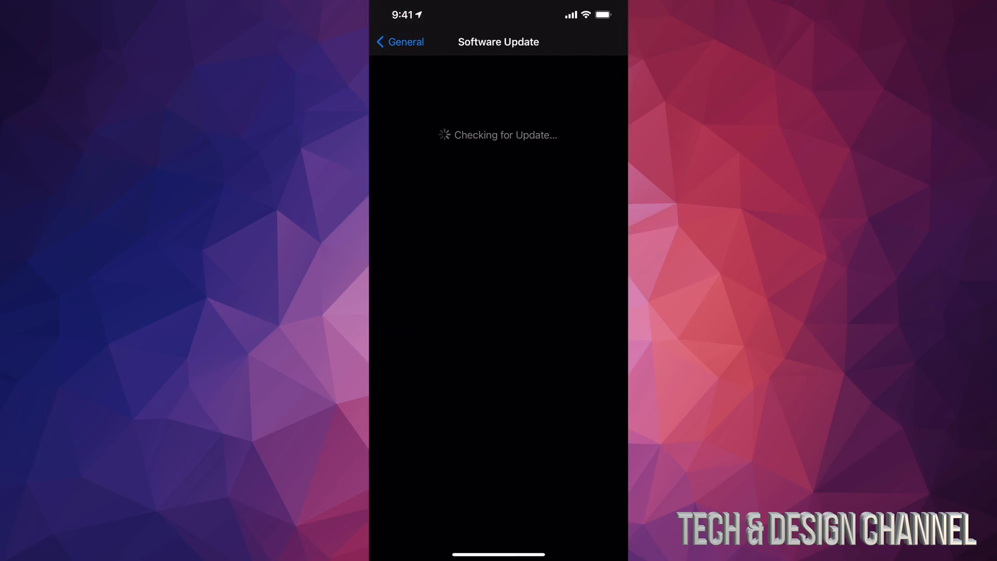